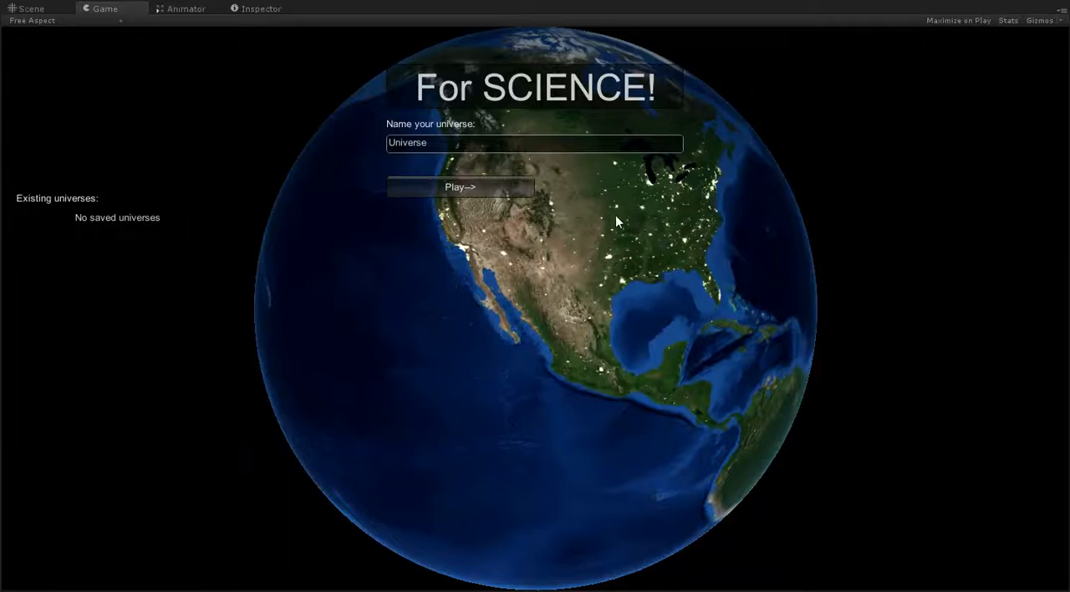
mouse_move(511, 194)
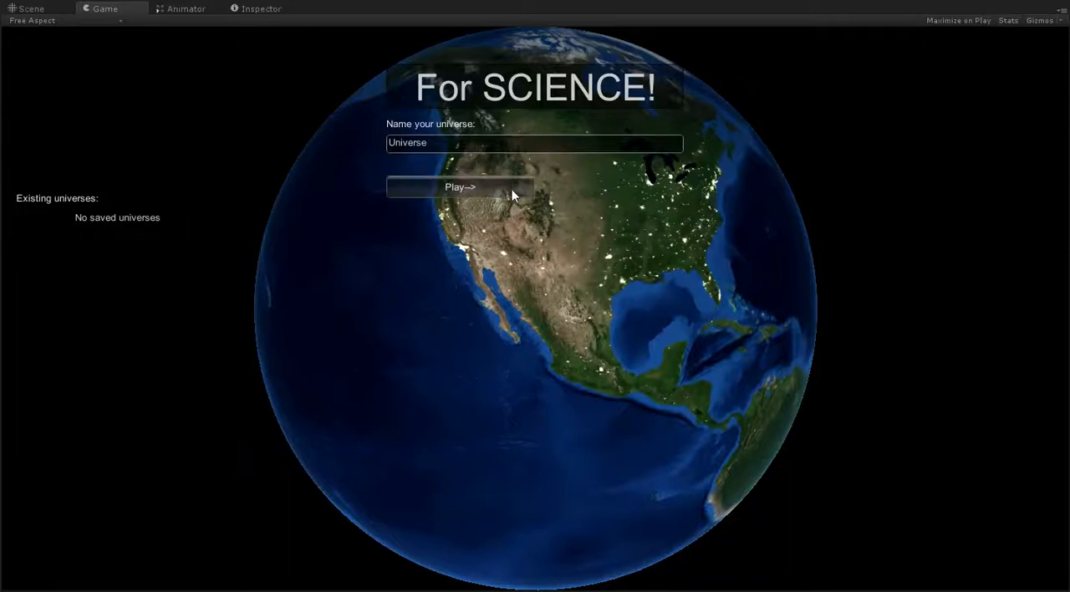
Play the new universe, bringing up the Eastern USA investment zone details
left_click(459, 188)
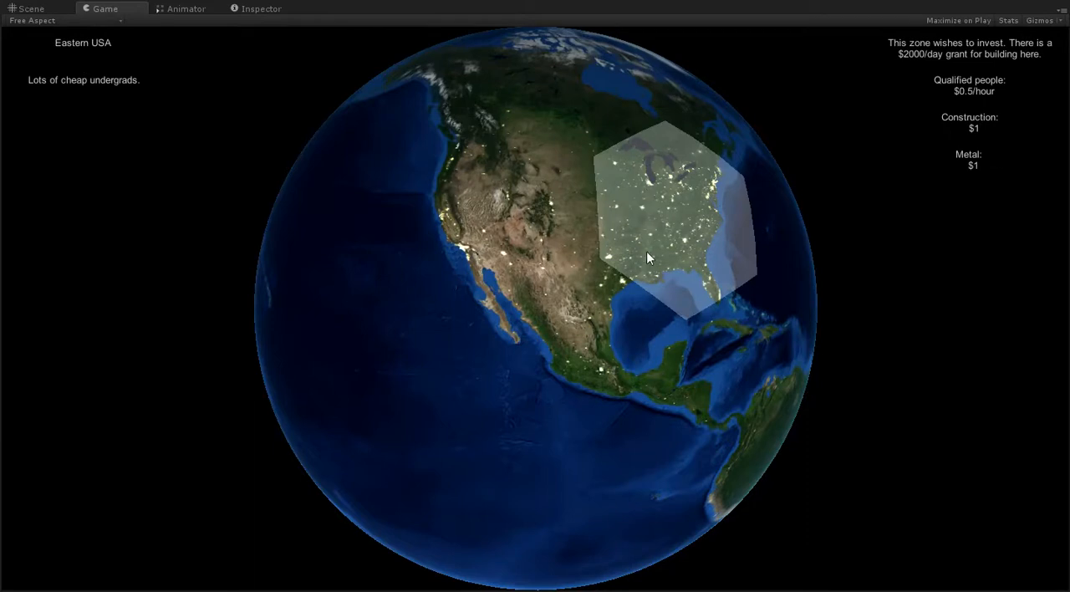
mouse_move(709, 240)
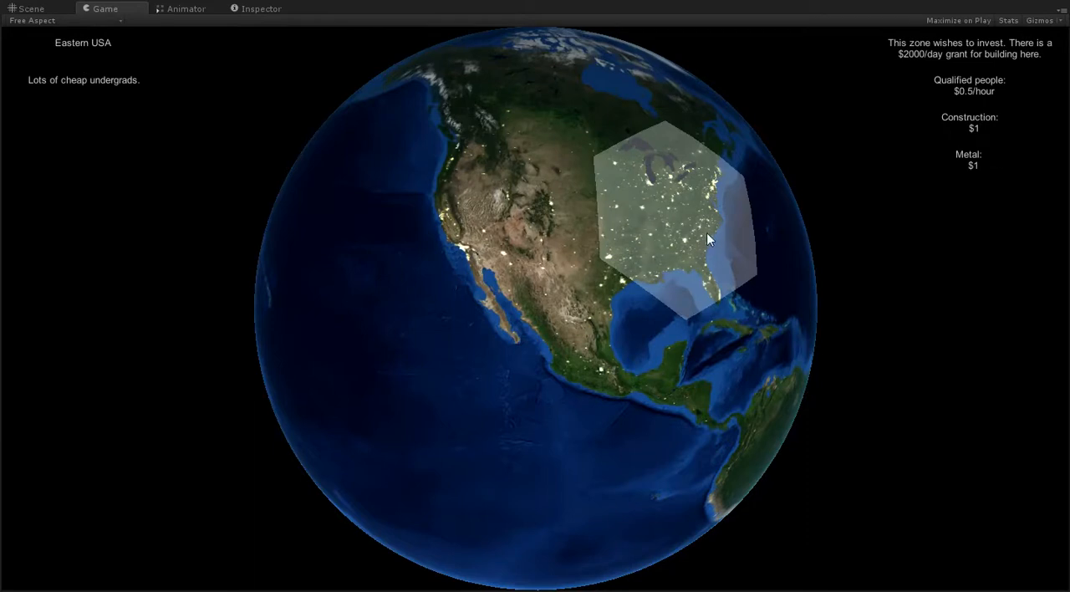
mouse_move(700, 234)
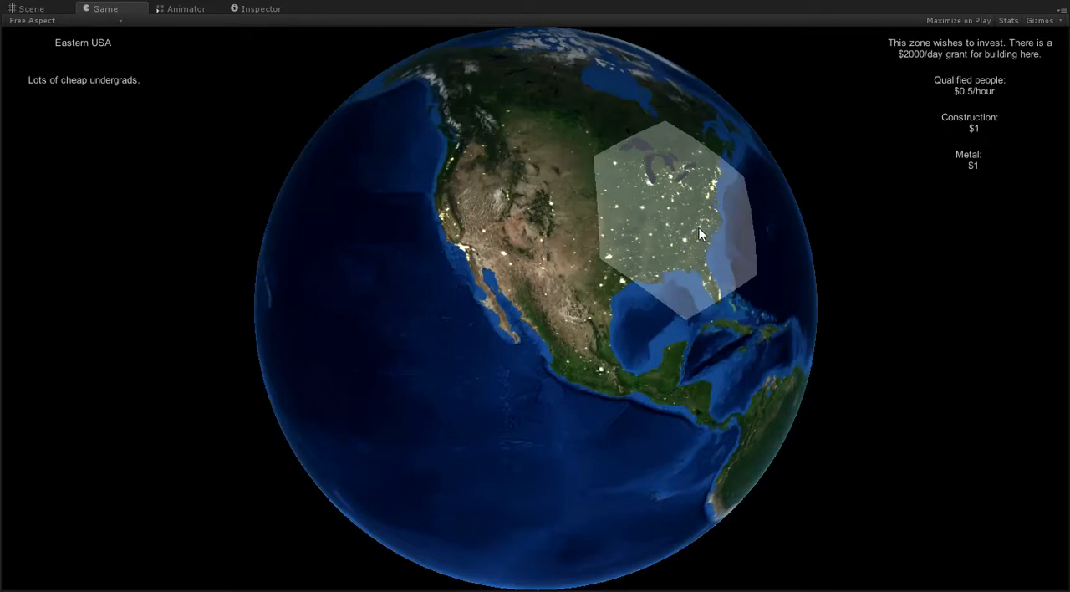
Create the Tutorial facility in Eastern USA and dismiss the introduction prompt
left_click(698, 234)
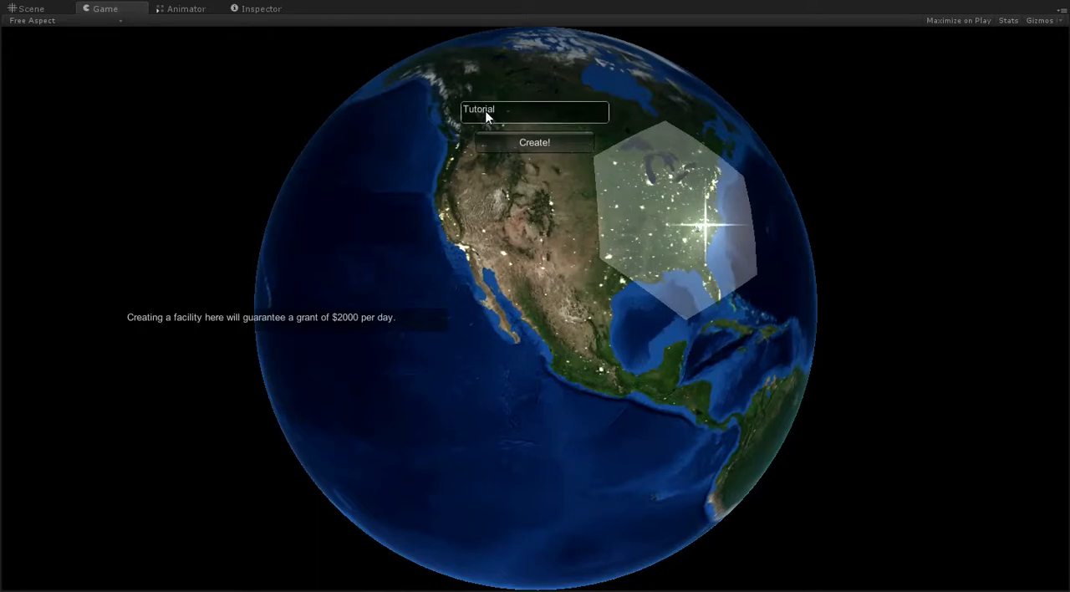
left_click(535, 142)
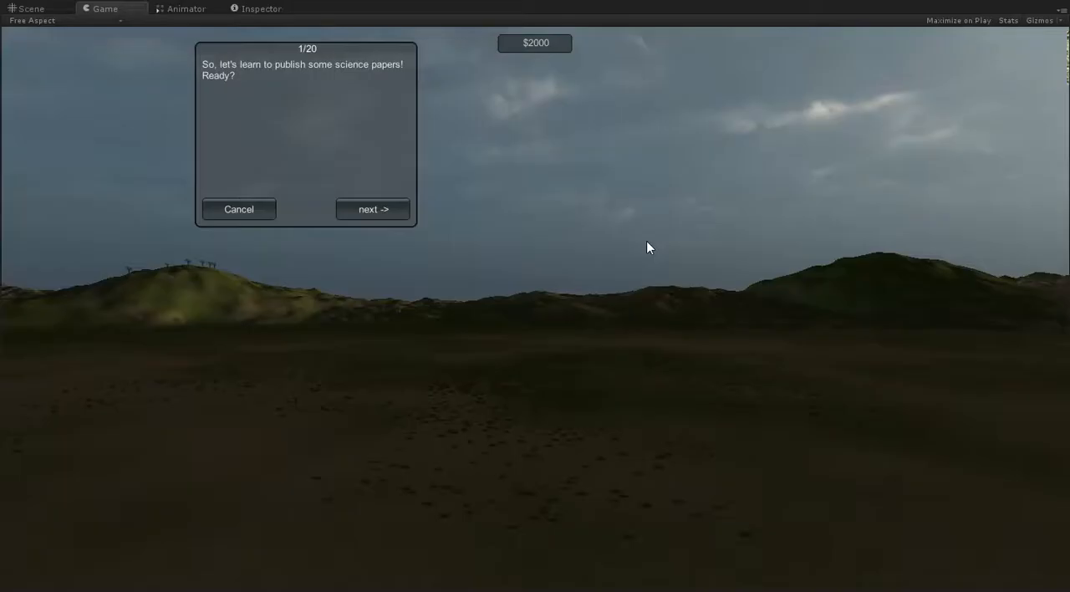
left_click(373, 209)
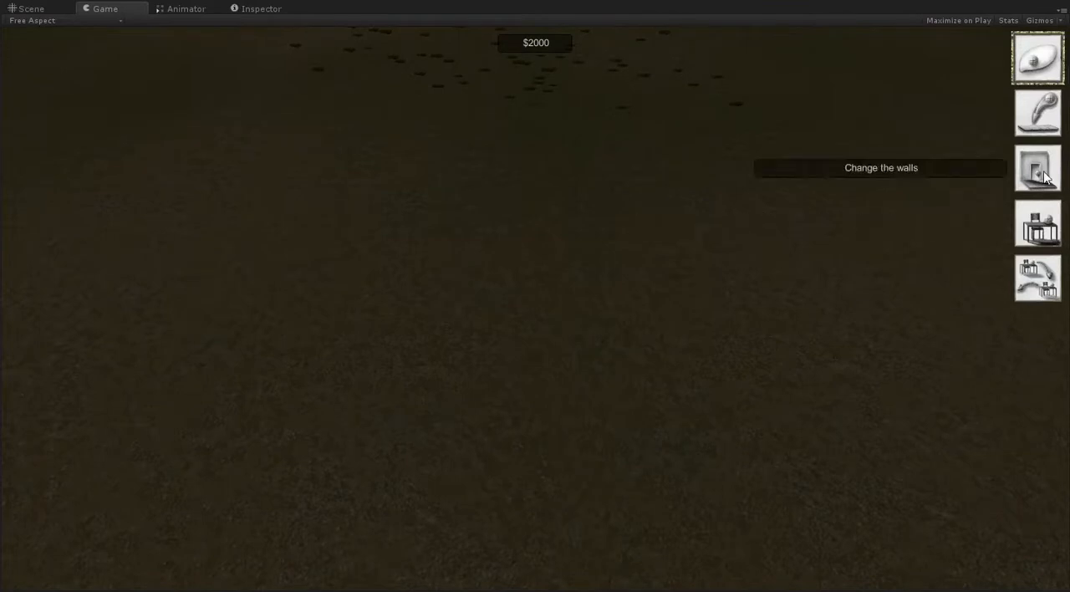
Draw the room's walls and lay a wooden floor, bringing funds to $1870
left_click(479, 331)
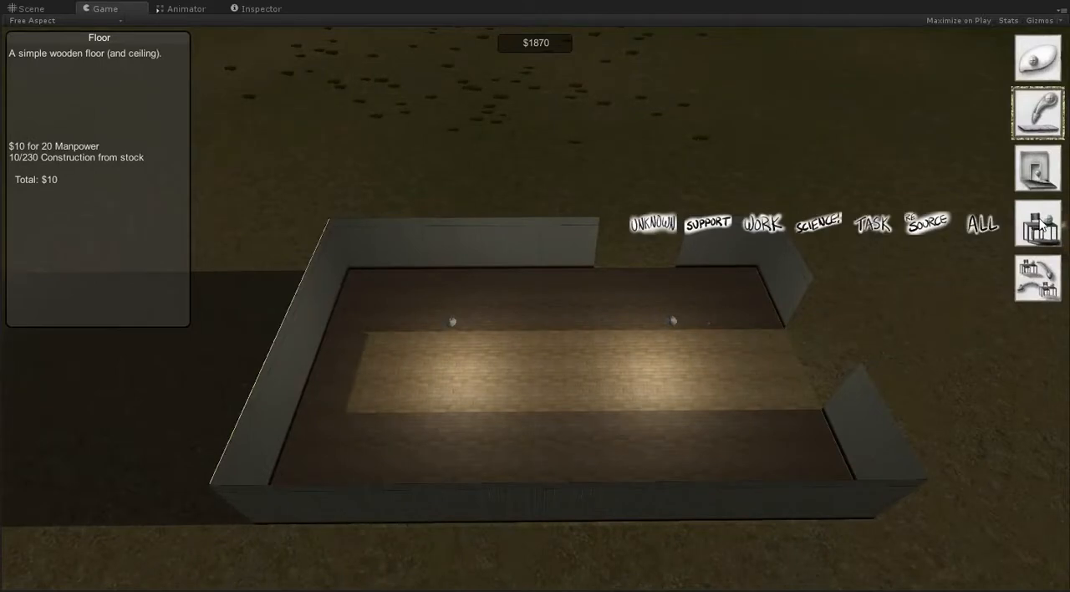
Place the library shelves, a desk and the MailStation in the enlarged room
left_click(376, 296)
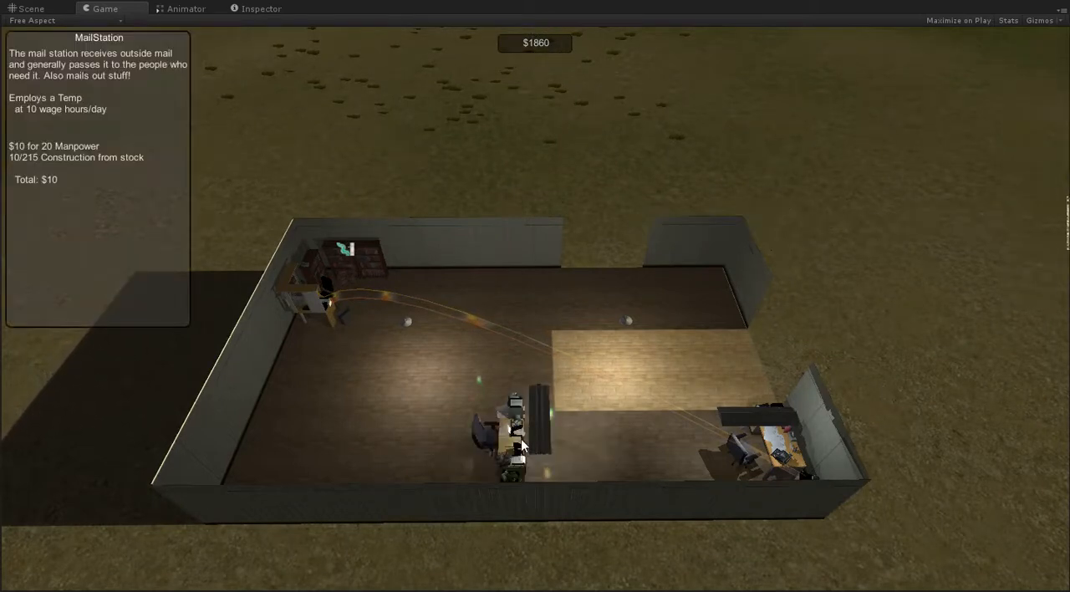
Add MailStation as an output for the desk's Write paper task
left_click(518, 434)
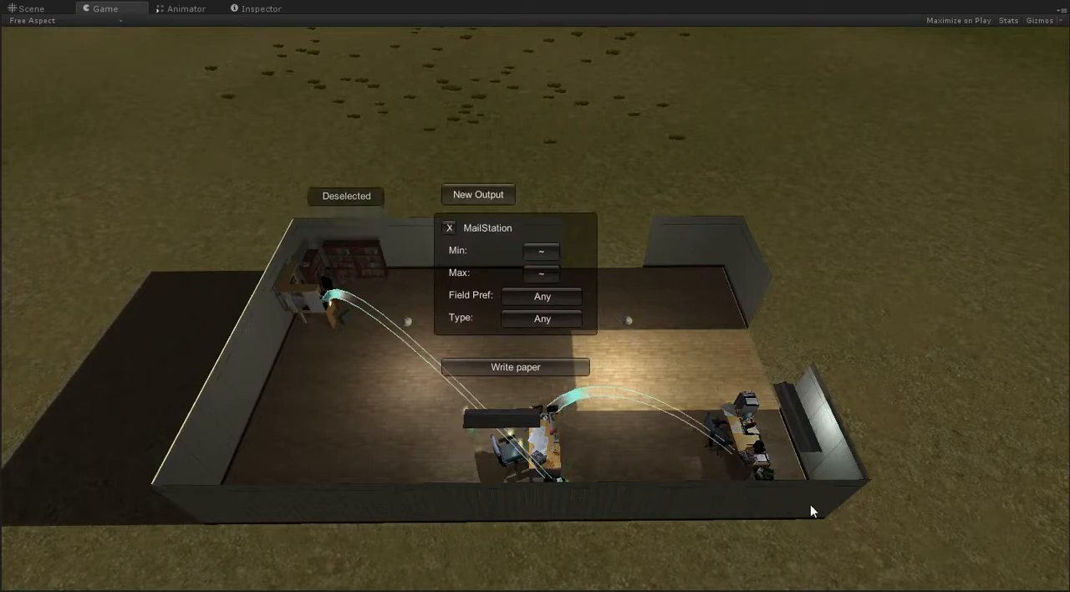
left_click(345, 195)
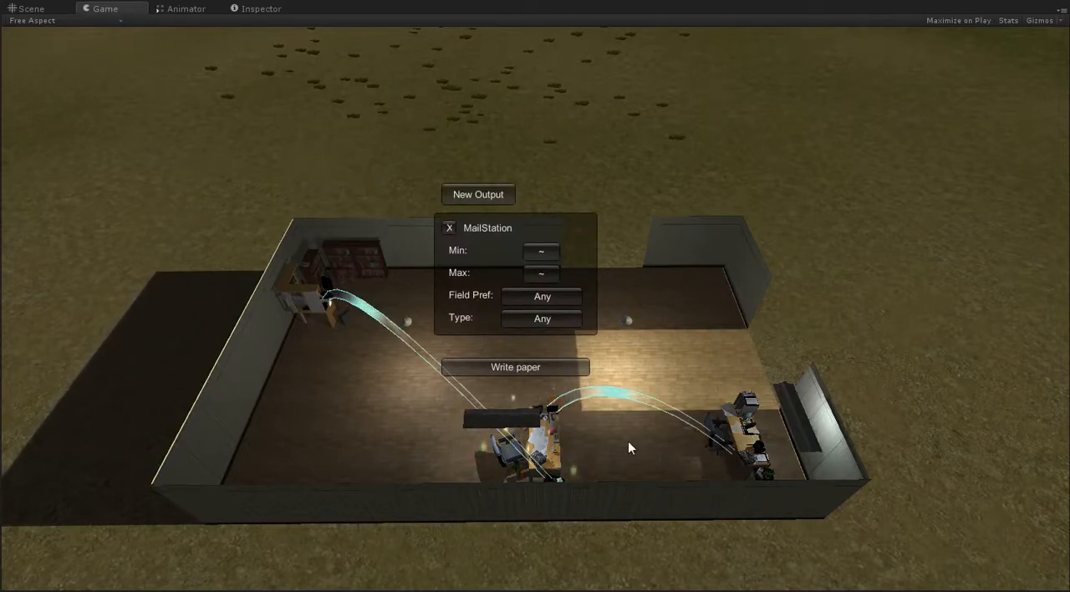